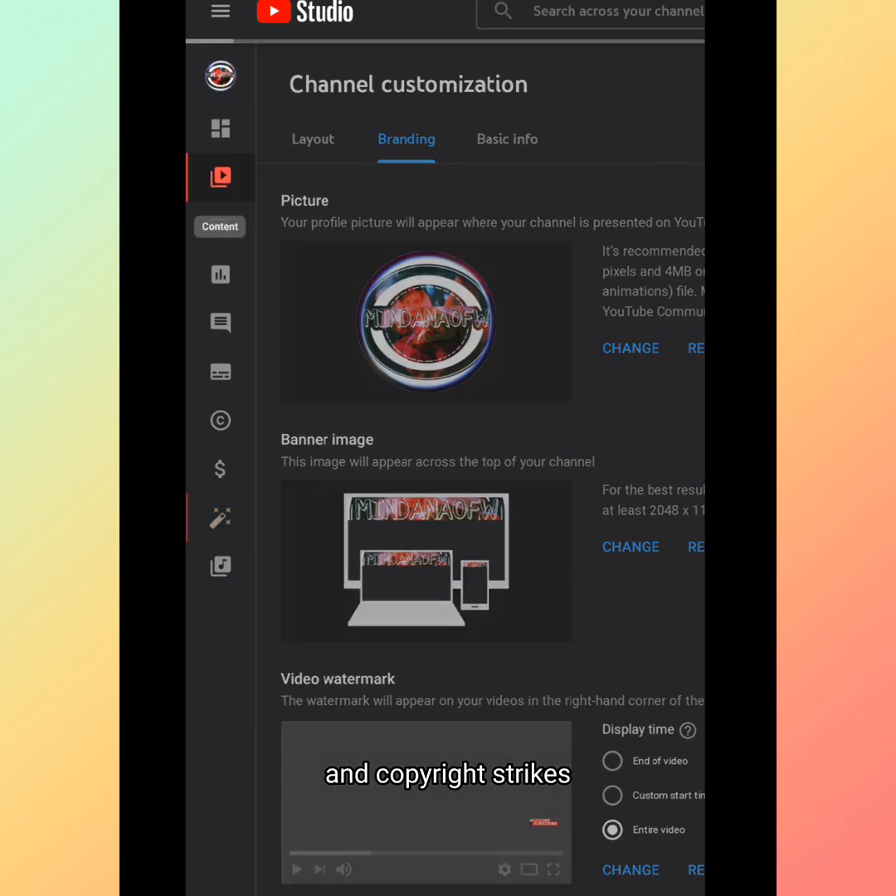
# Go to Content to reach the channel's video list and the ad-breaks Premiere
pyautogui.click(221, 177)
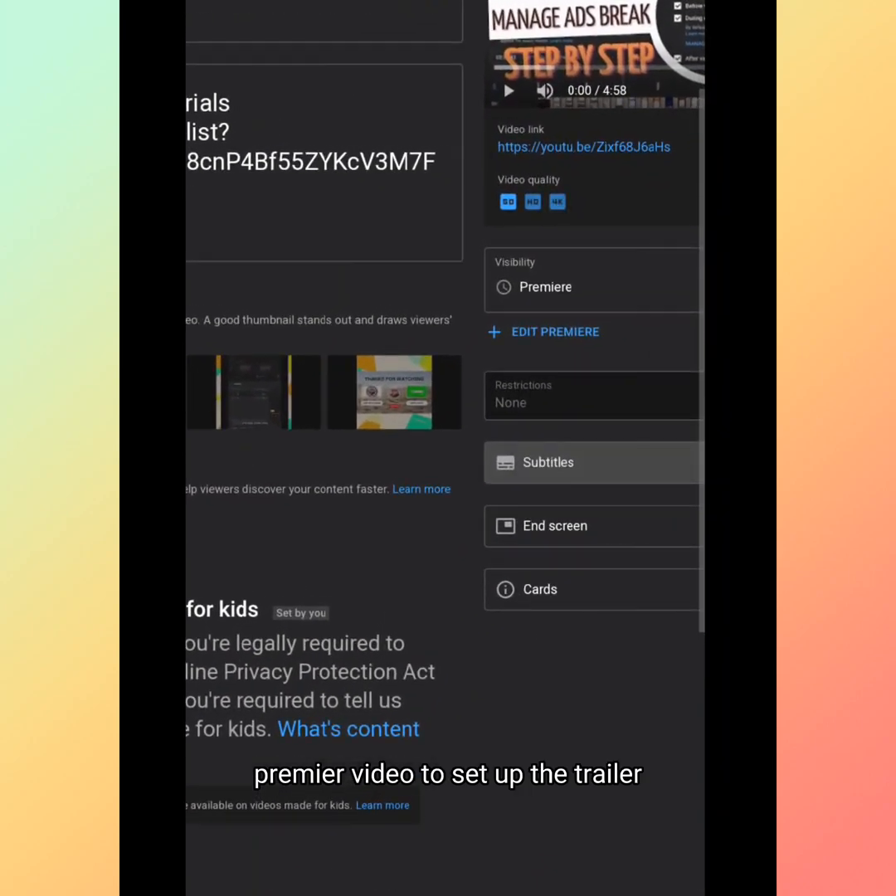
# Scroll the Details page down to the Visibility section with EDIT PREMIERE
pyautogui.scroll(-3)
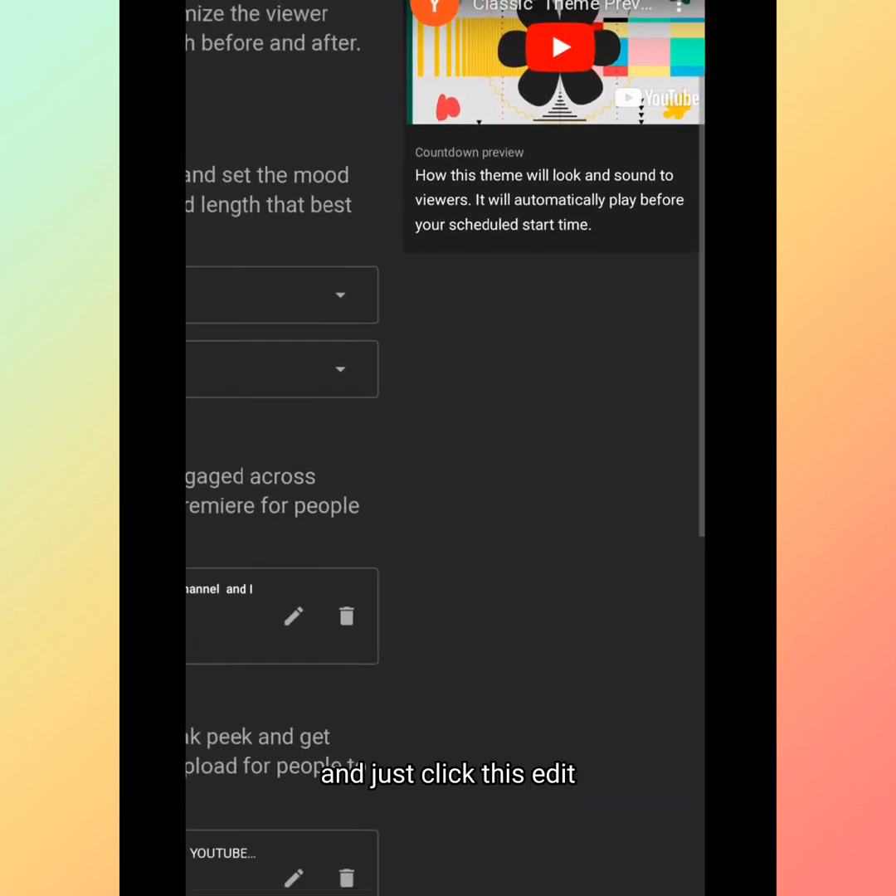
pyautogui.scroll(-3)
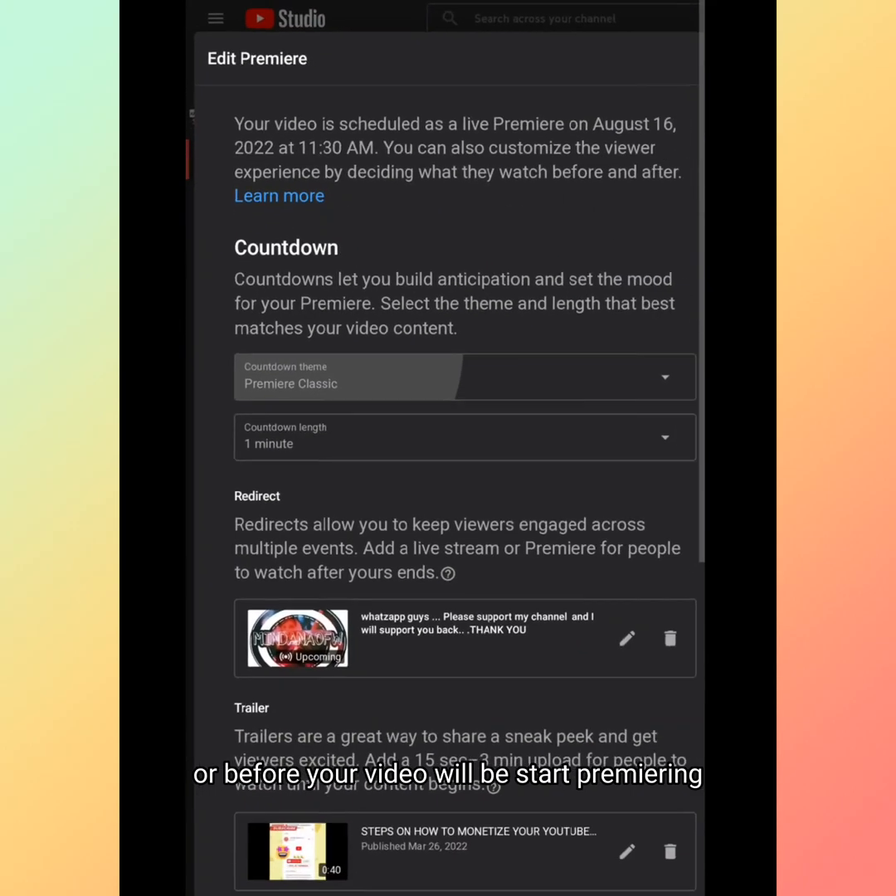
pyautogui.click(464, 377)
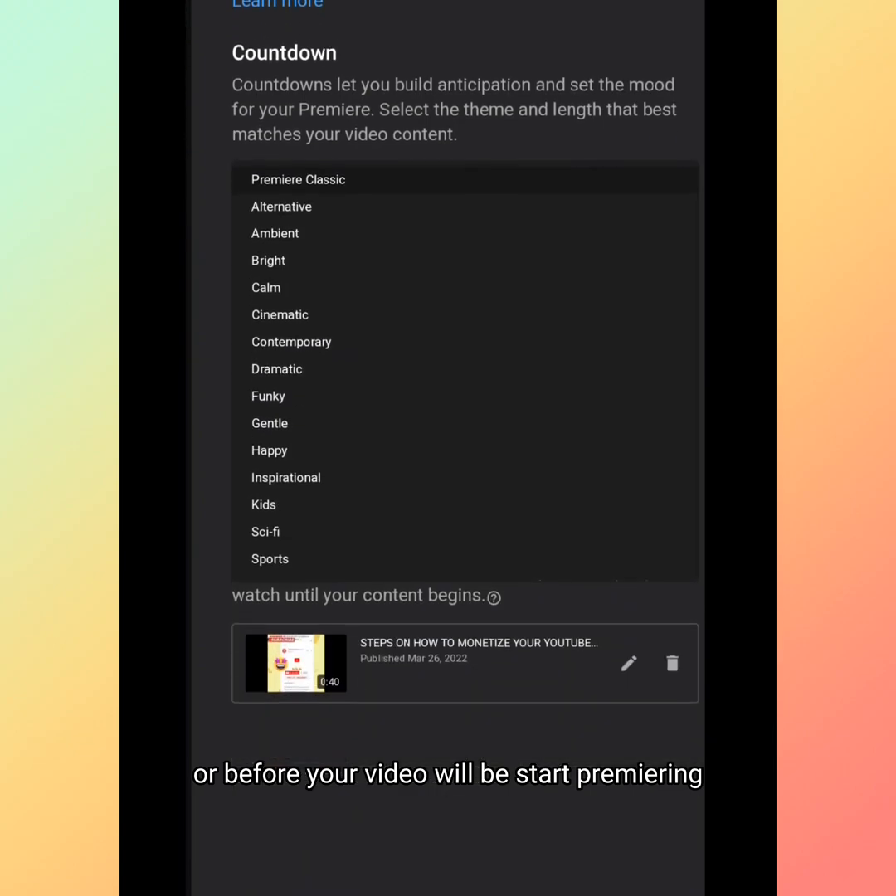
pyautogui.scroll(-3)
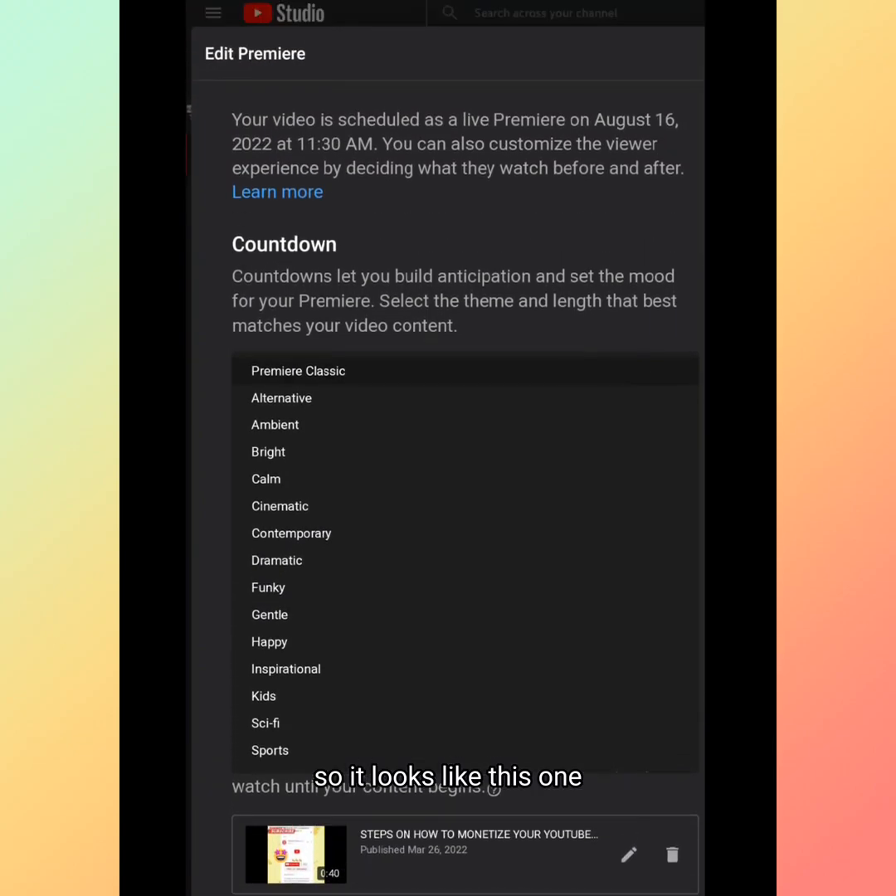
pyautogui.click(298, 371)
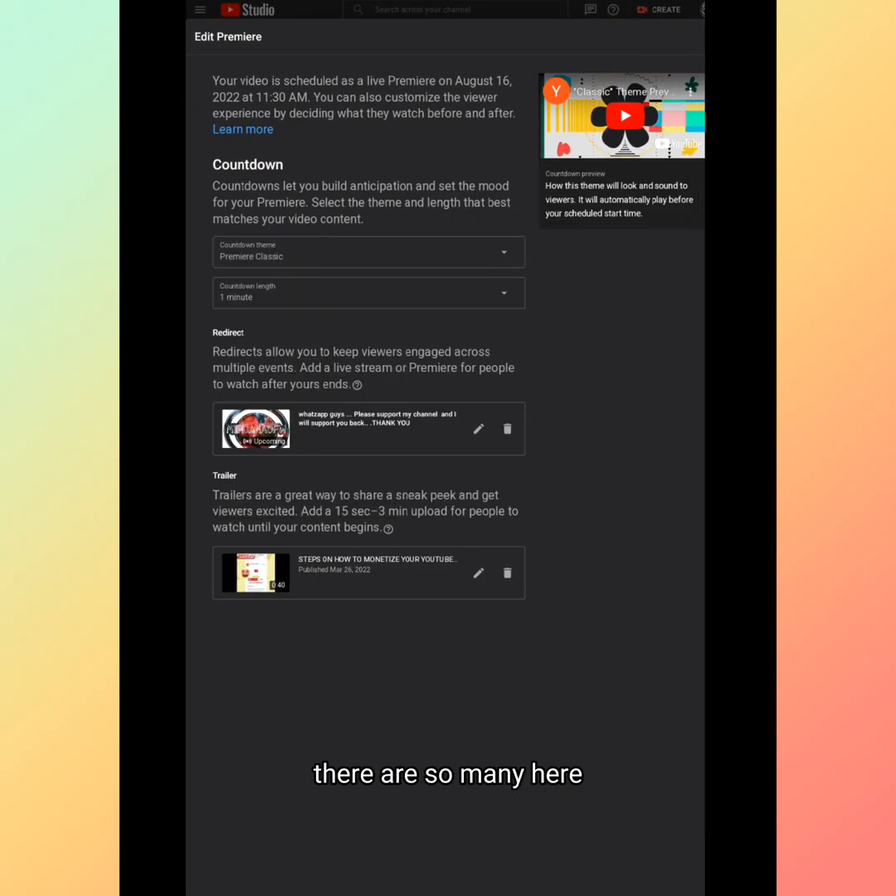
pyautogui.scroll(-3)
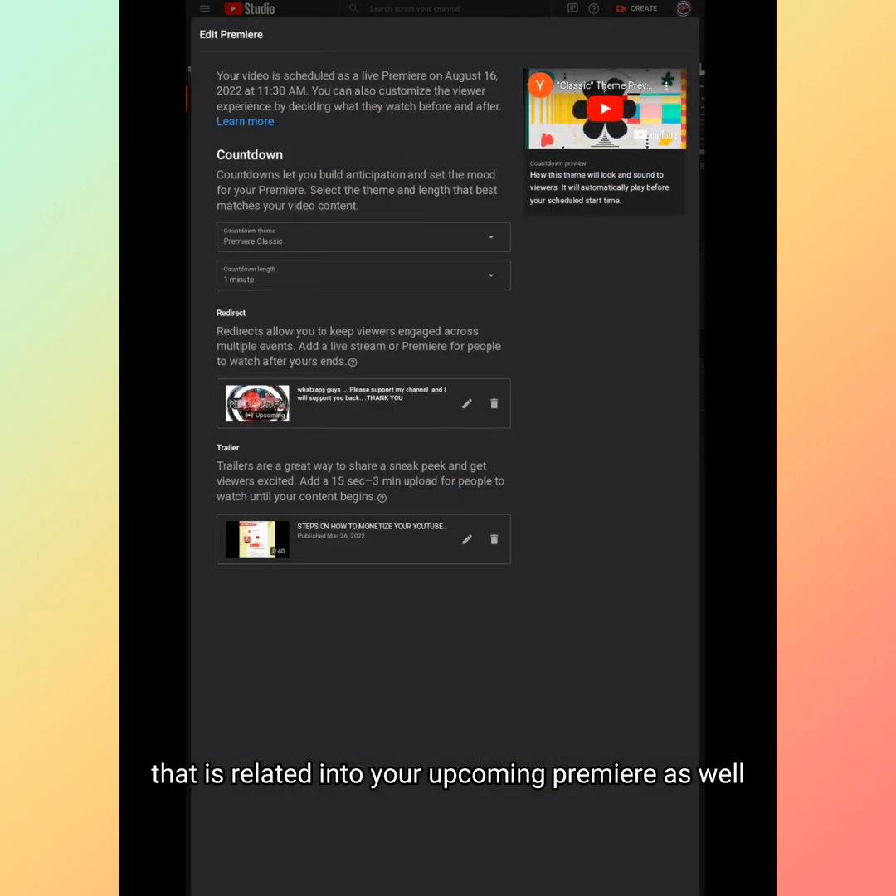
pyautogui.scroll(-3)
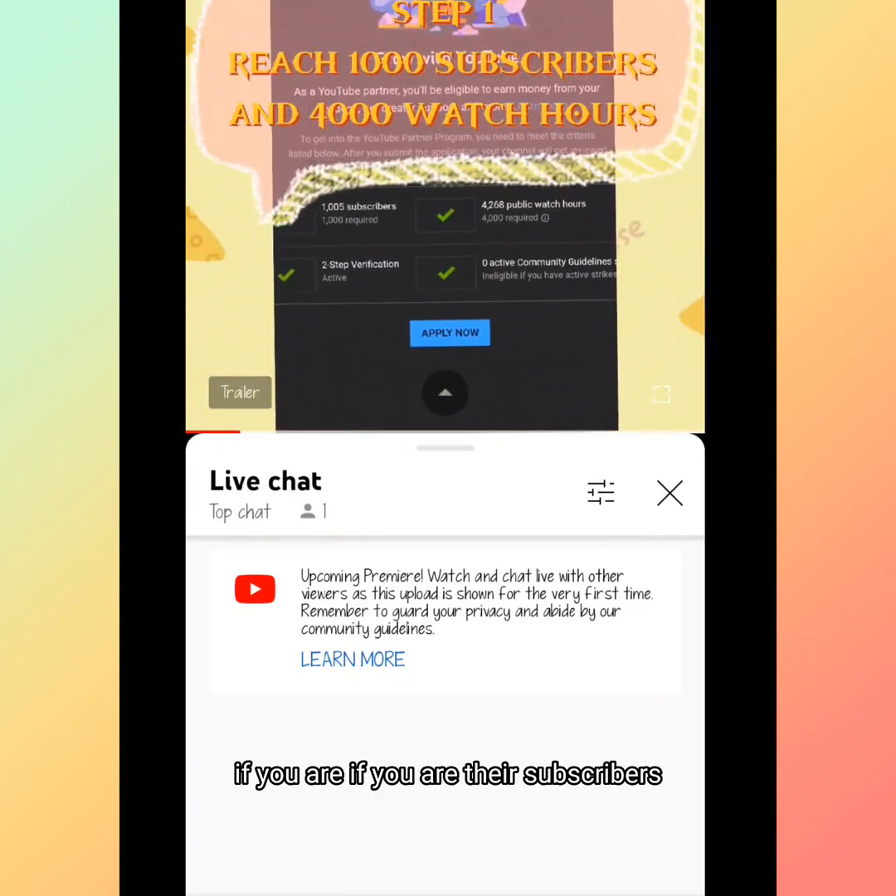
# Minimize the trailer player to return to the channel's Videos tab
pyautogui.click(670, 492)
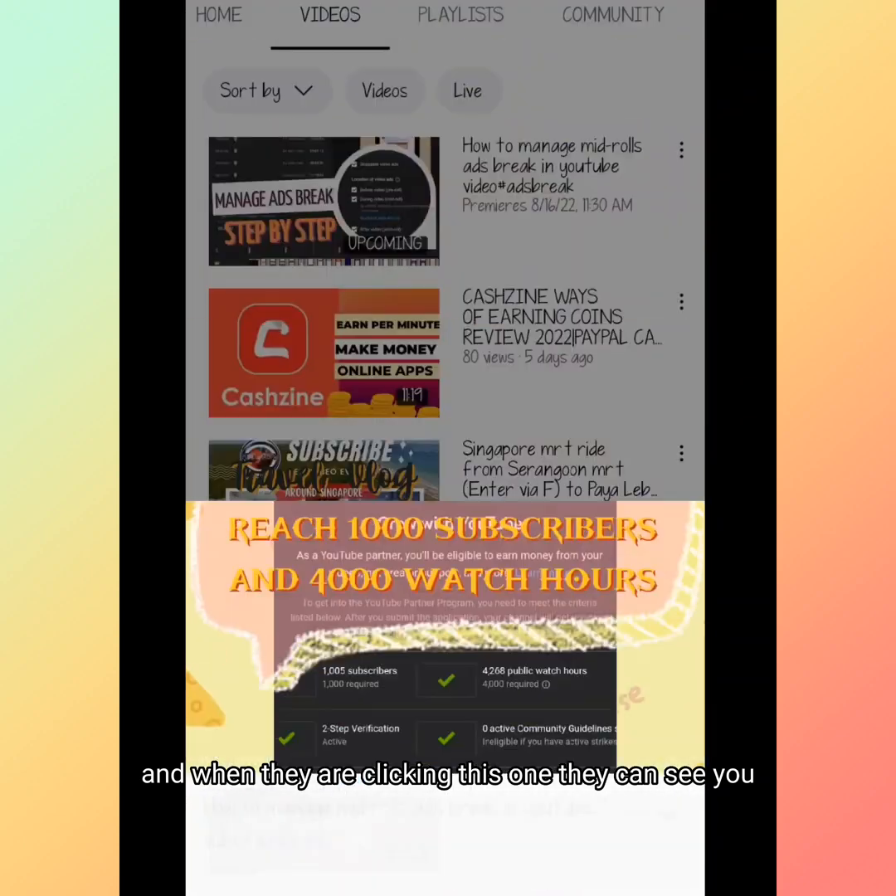